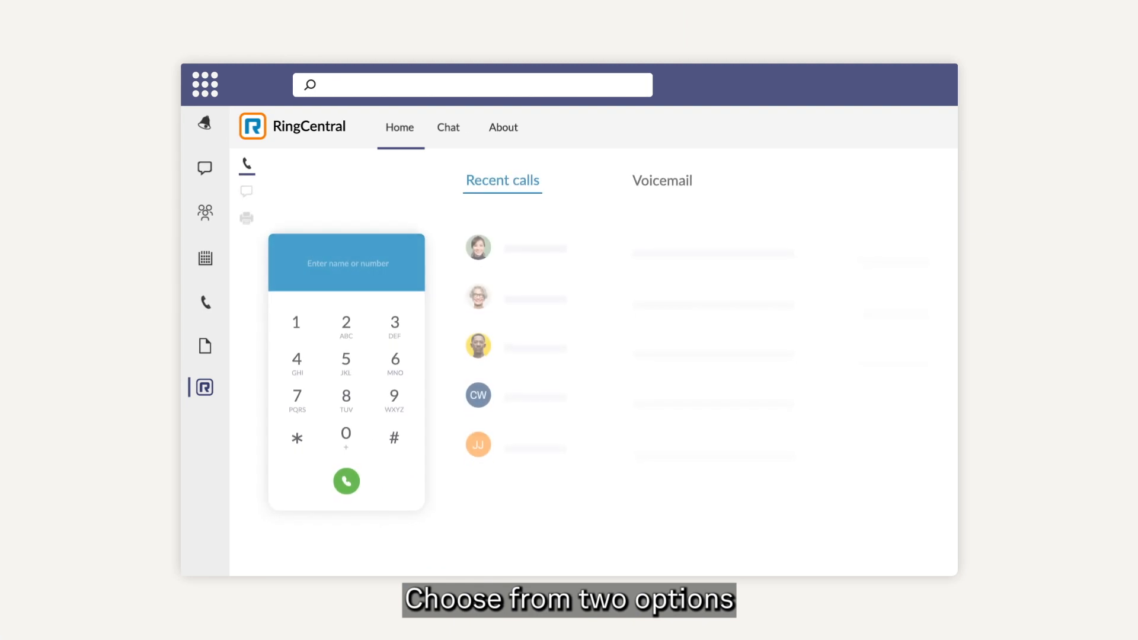
Glance at the built-in Teams calling dialer, then return to the RingCentral dialer and recent contacts
left_click(395, 321)
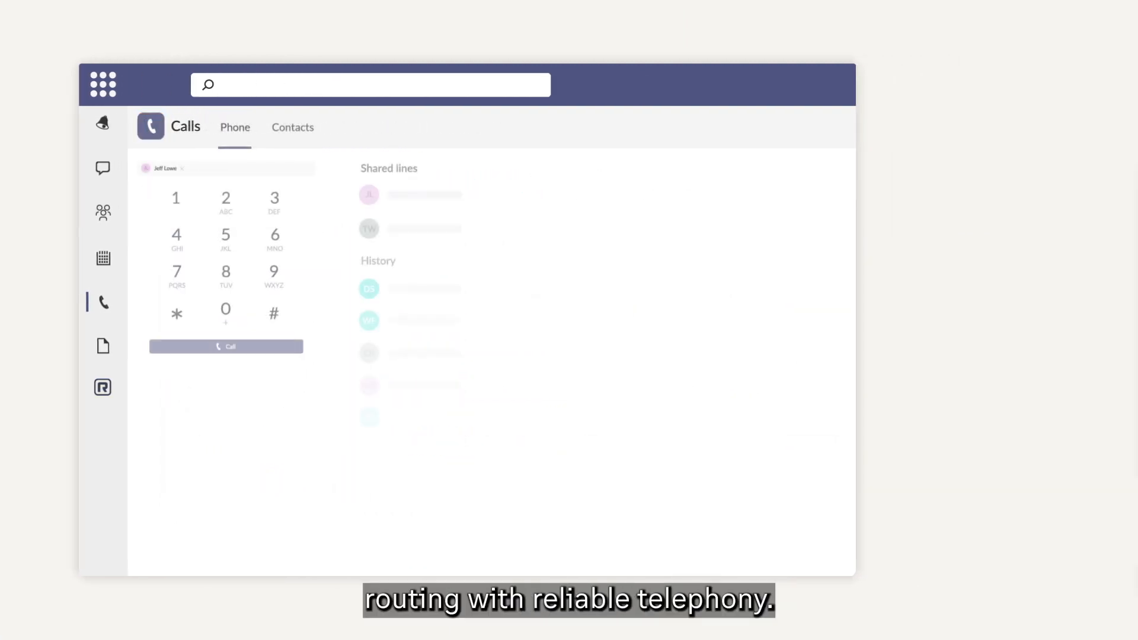
left_click(226, 346)
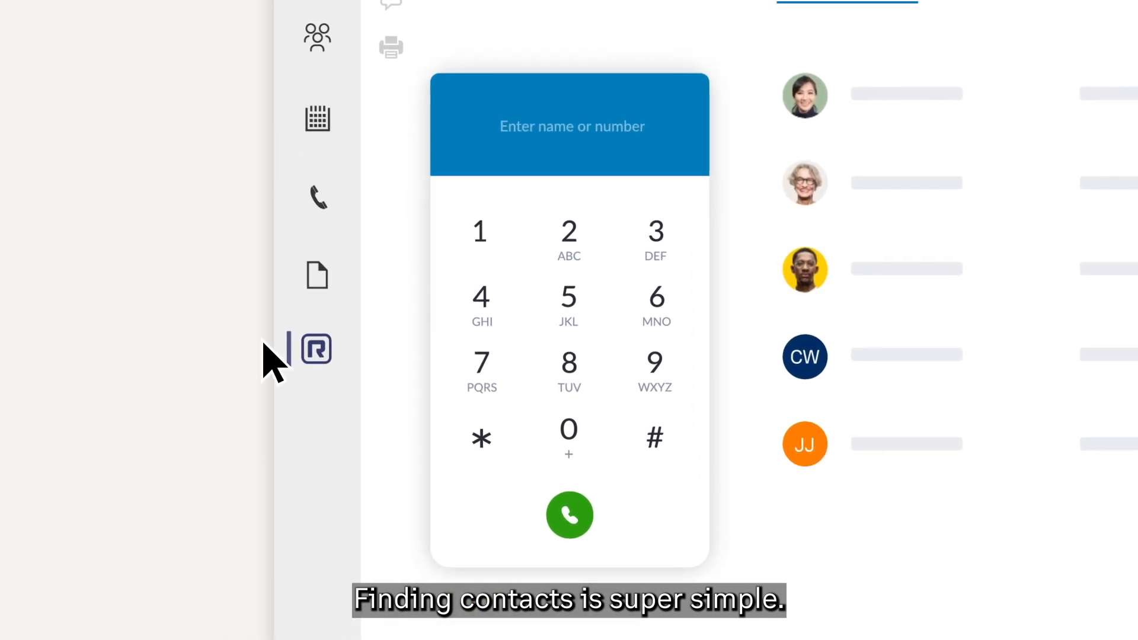
type("Wade Warre")
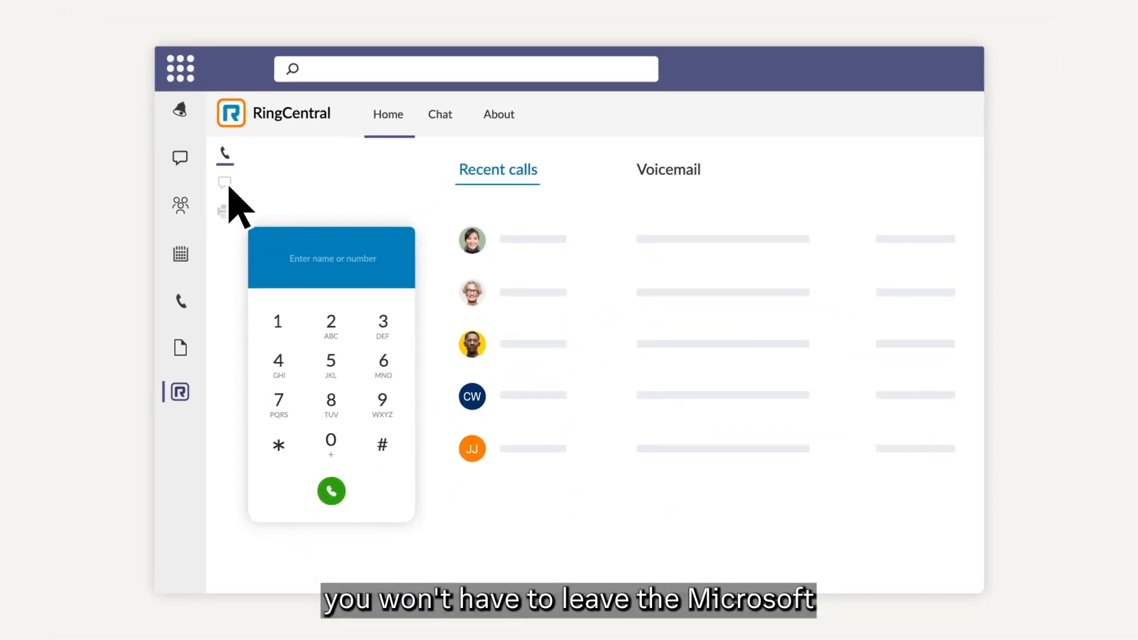
left_click(217, 182)
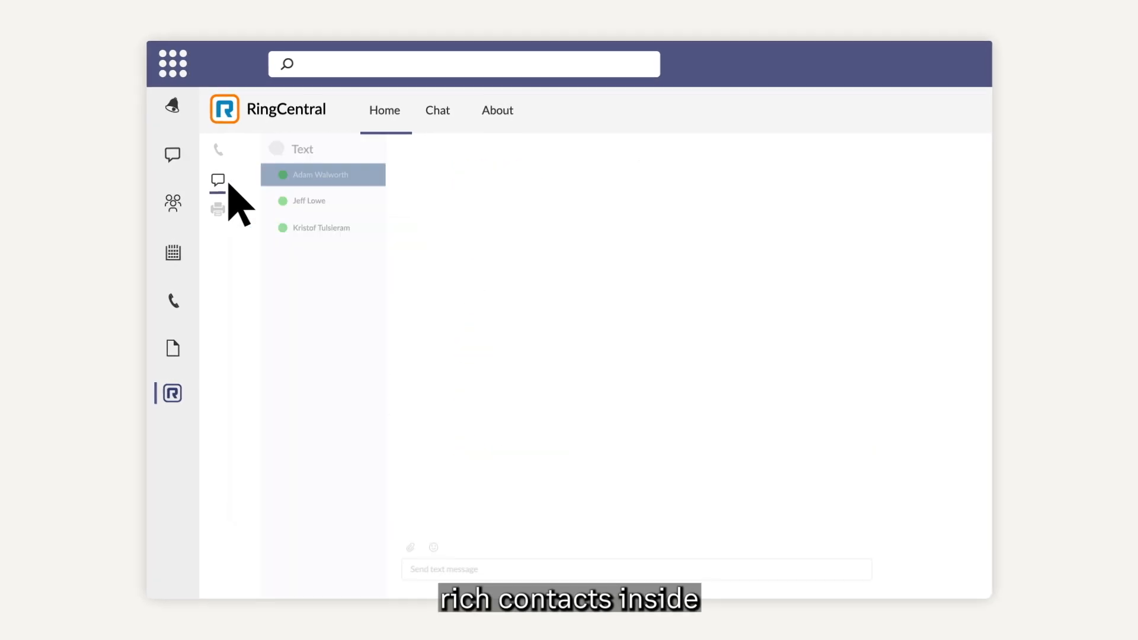
left_click(320, 174)
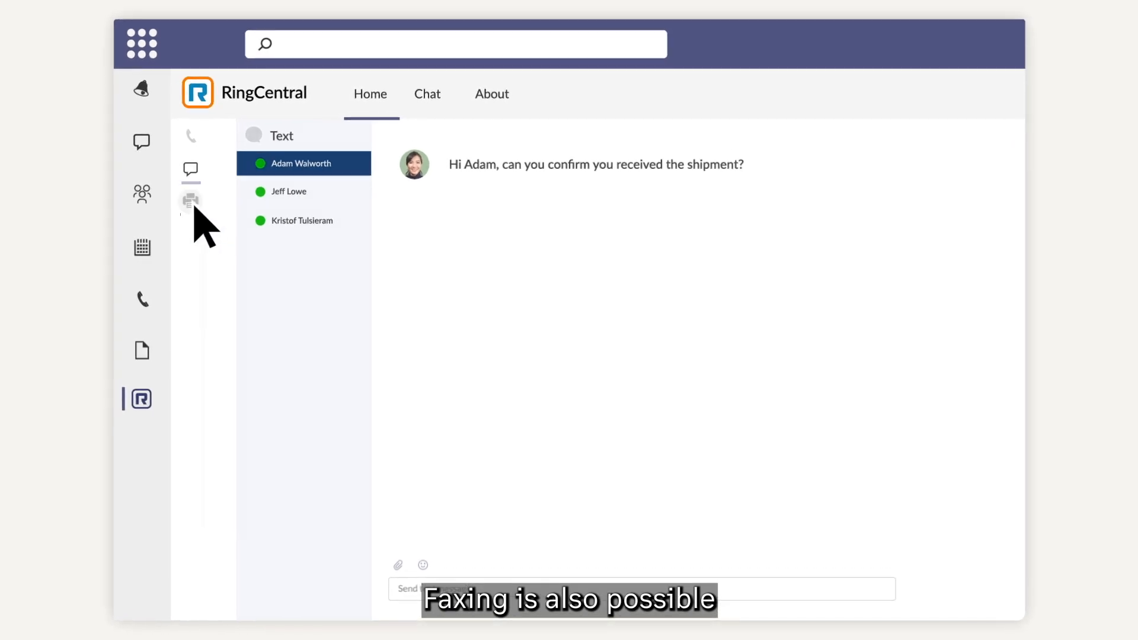
left_click(190, 201)
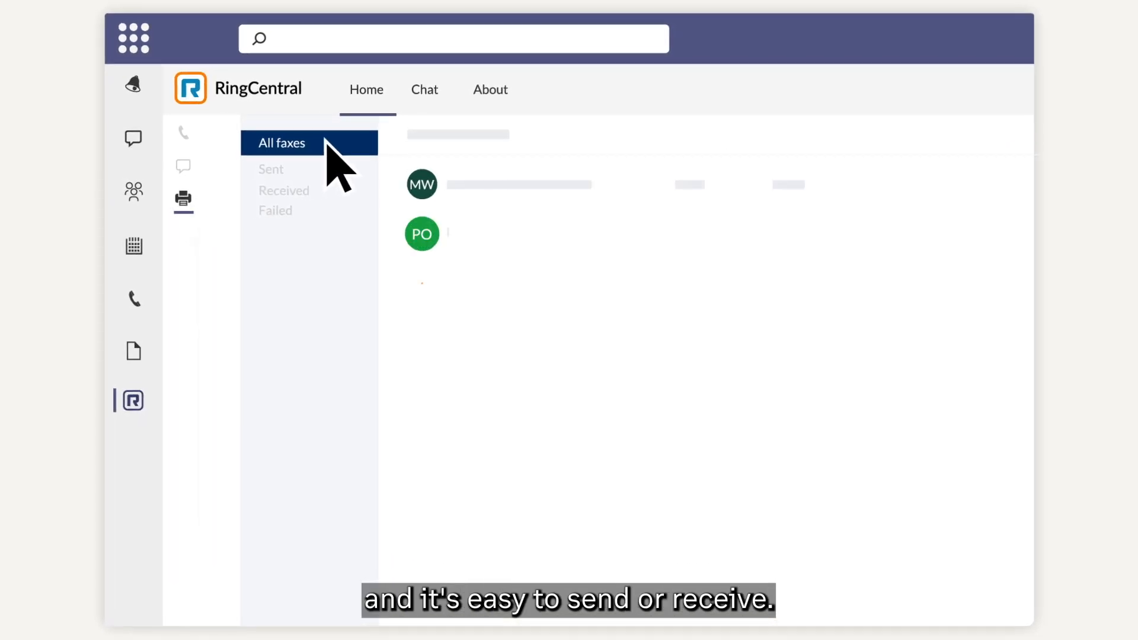